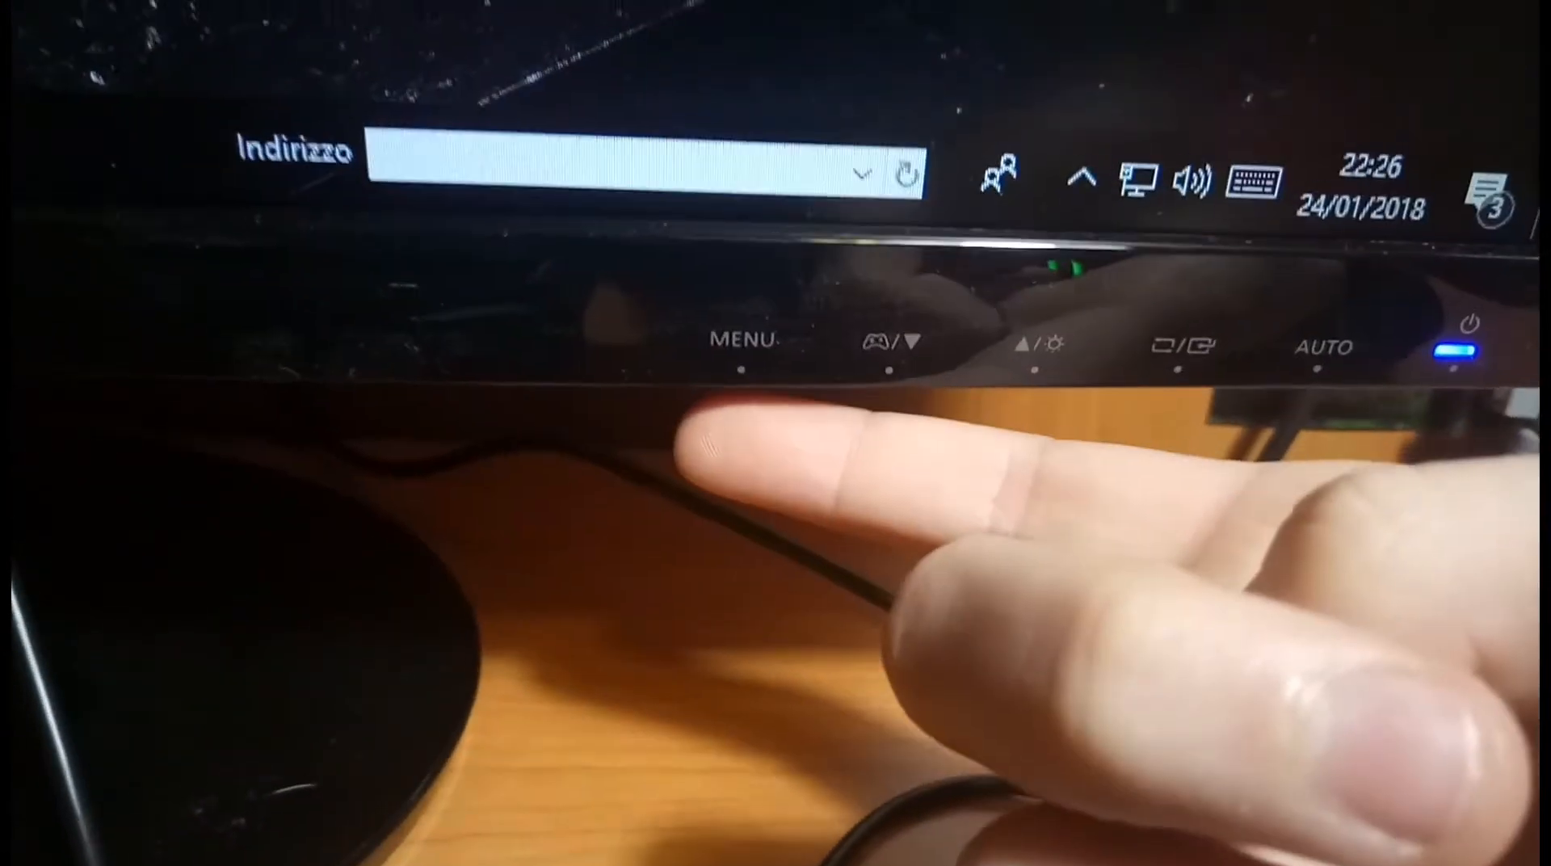
Step: Bring up the monitor's on-screen menu at the COLORE page with red, green, blue, tone and gamma
click(741, 341)
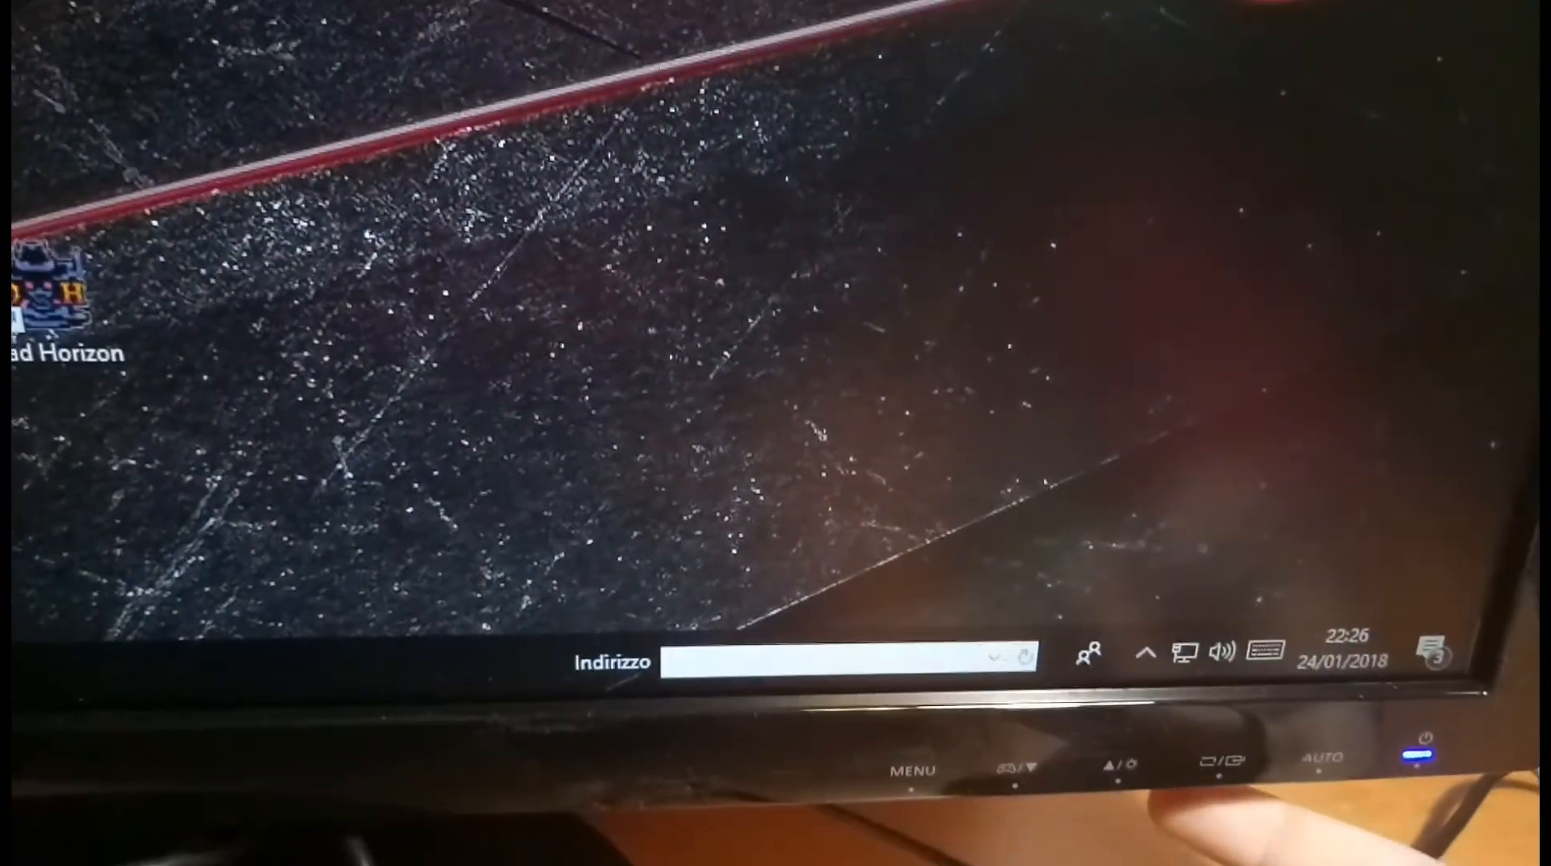
click(909, 769)
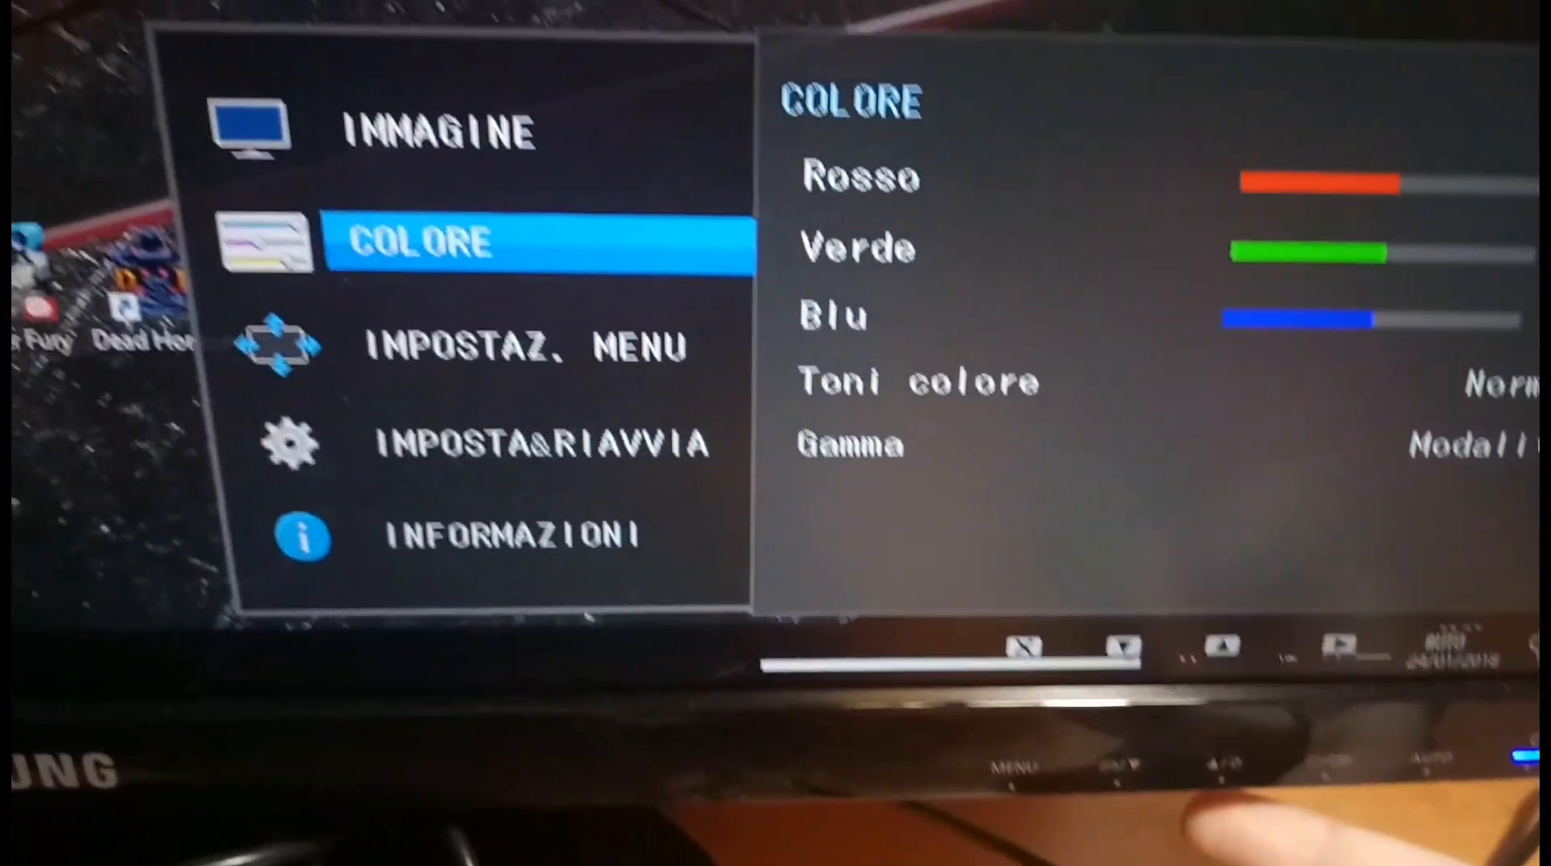